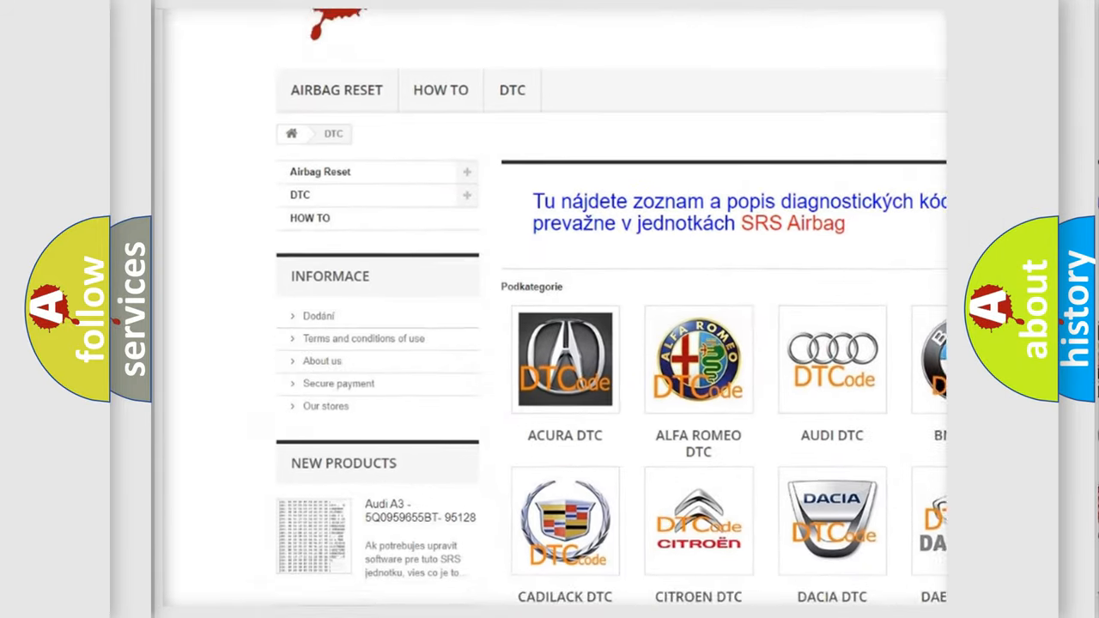
scroll(down, 3)
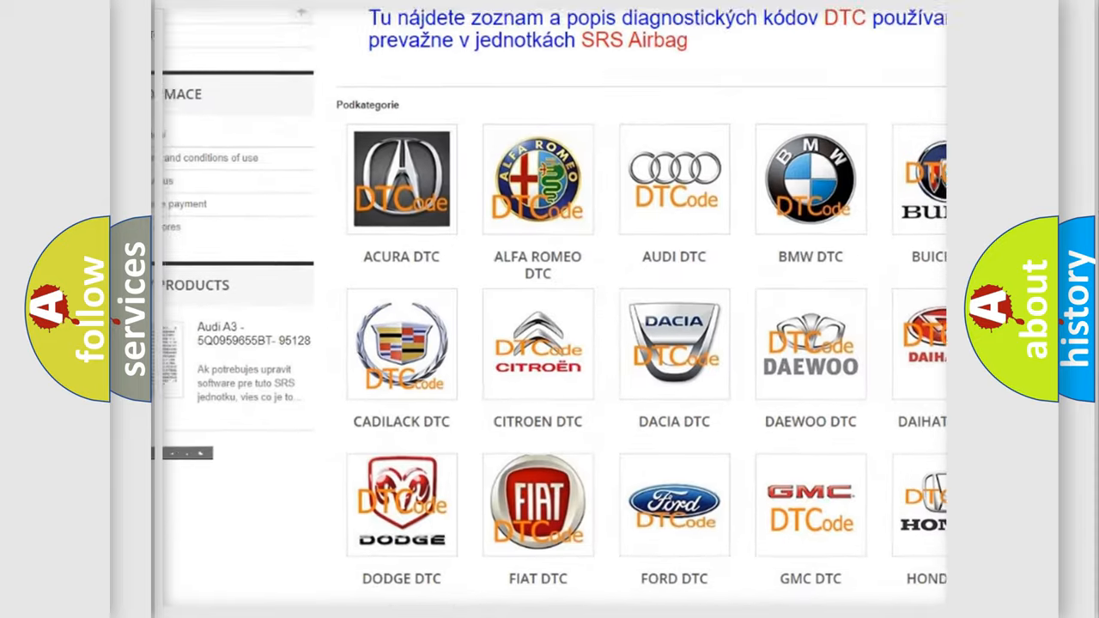
scroll(down, 3)
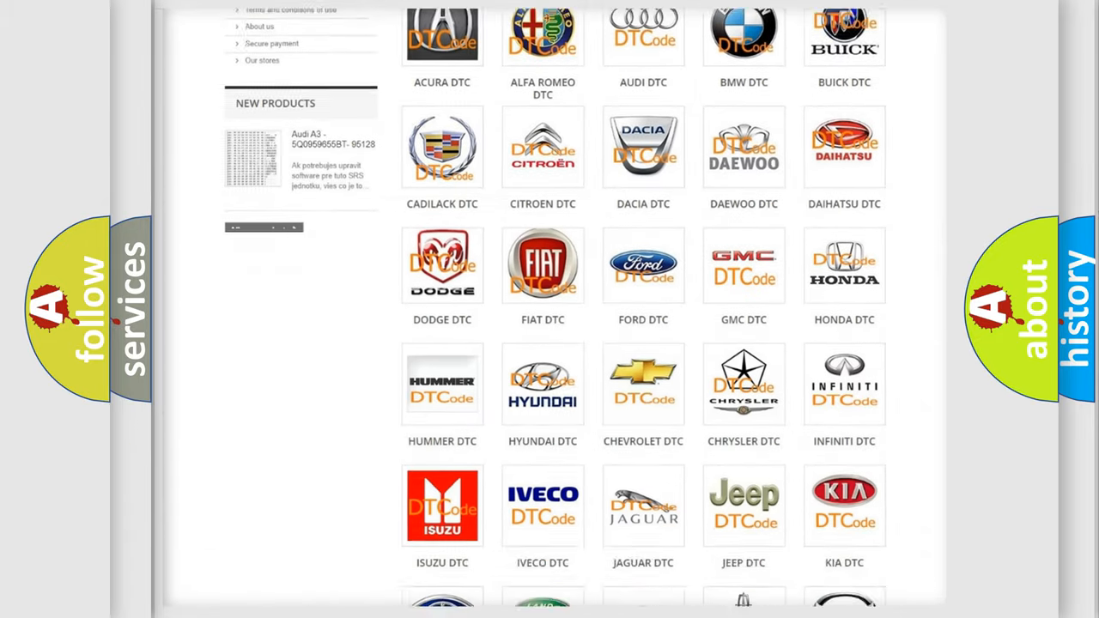
scroll(down, 3)
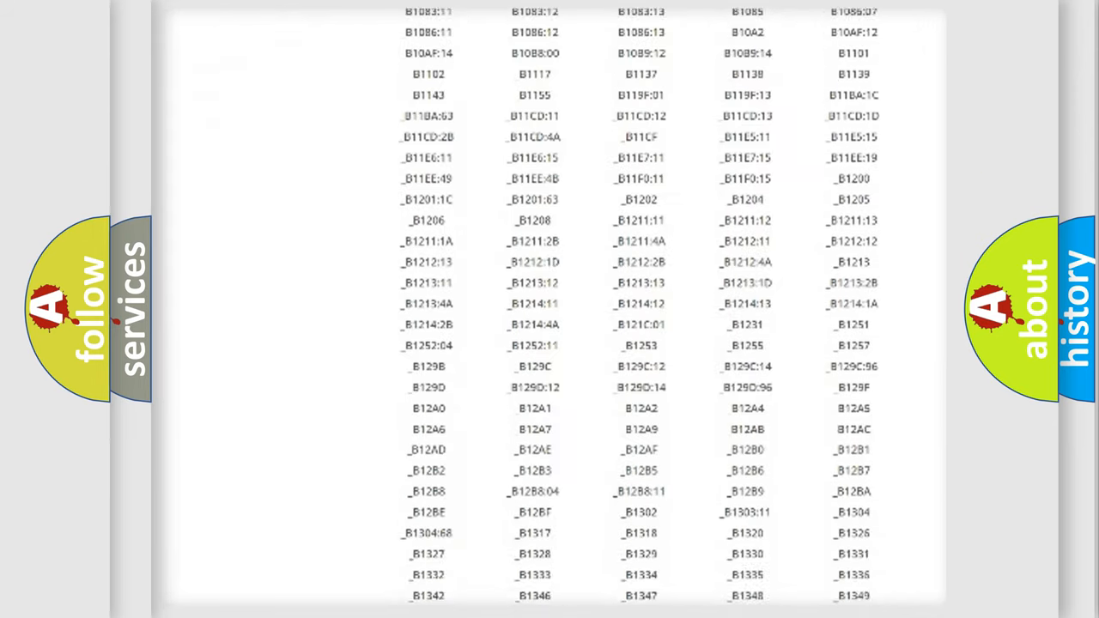
scroll(down, 3)
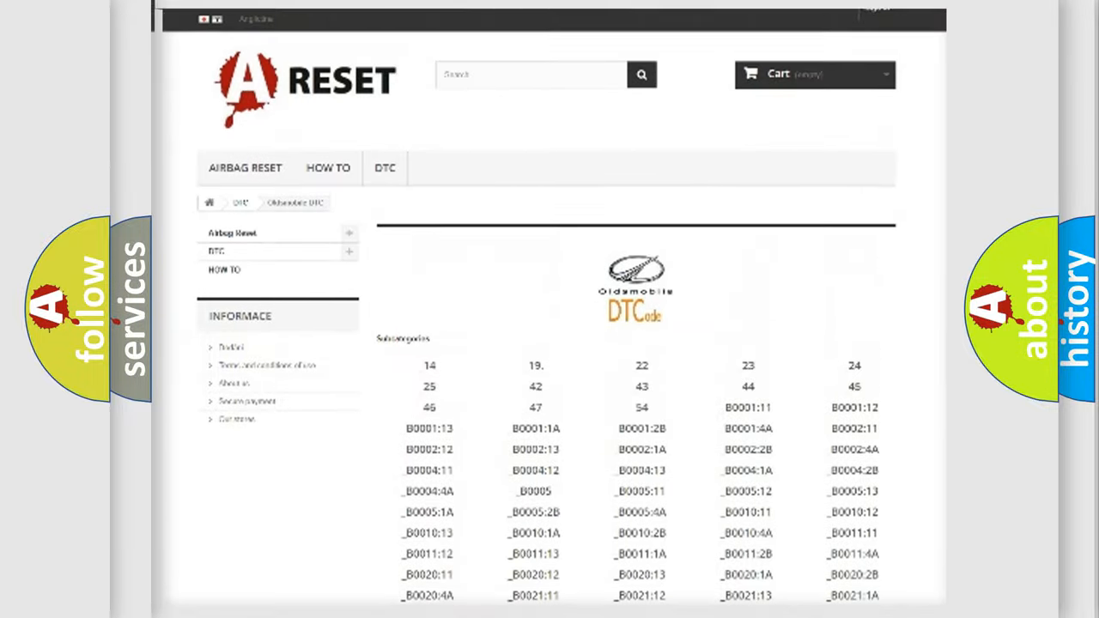
scroll(up, 3)
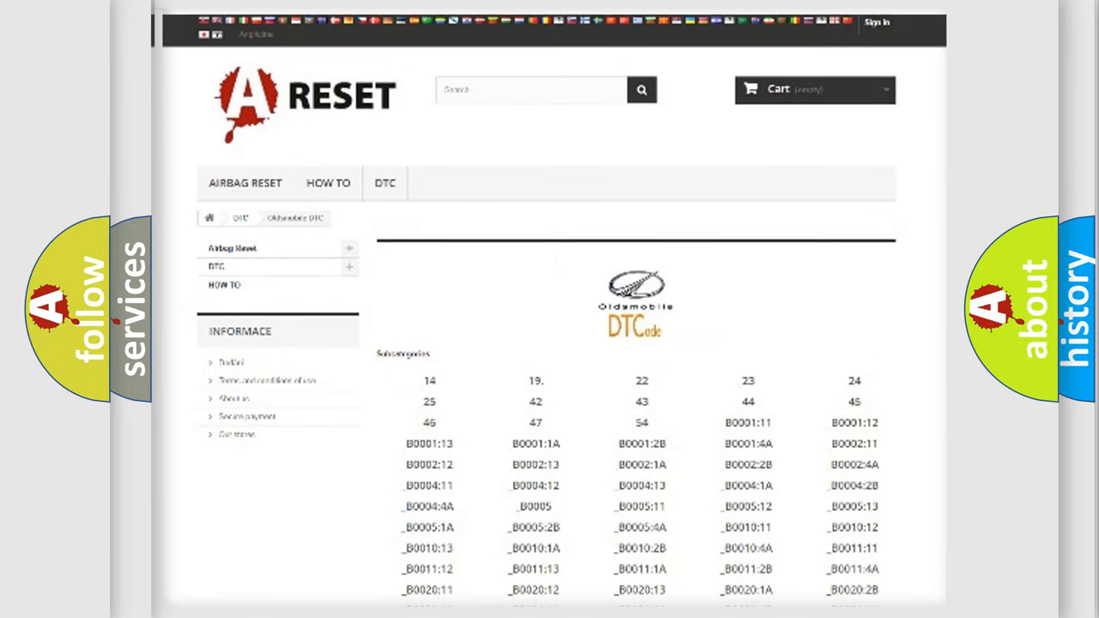